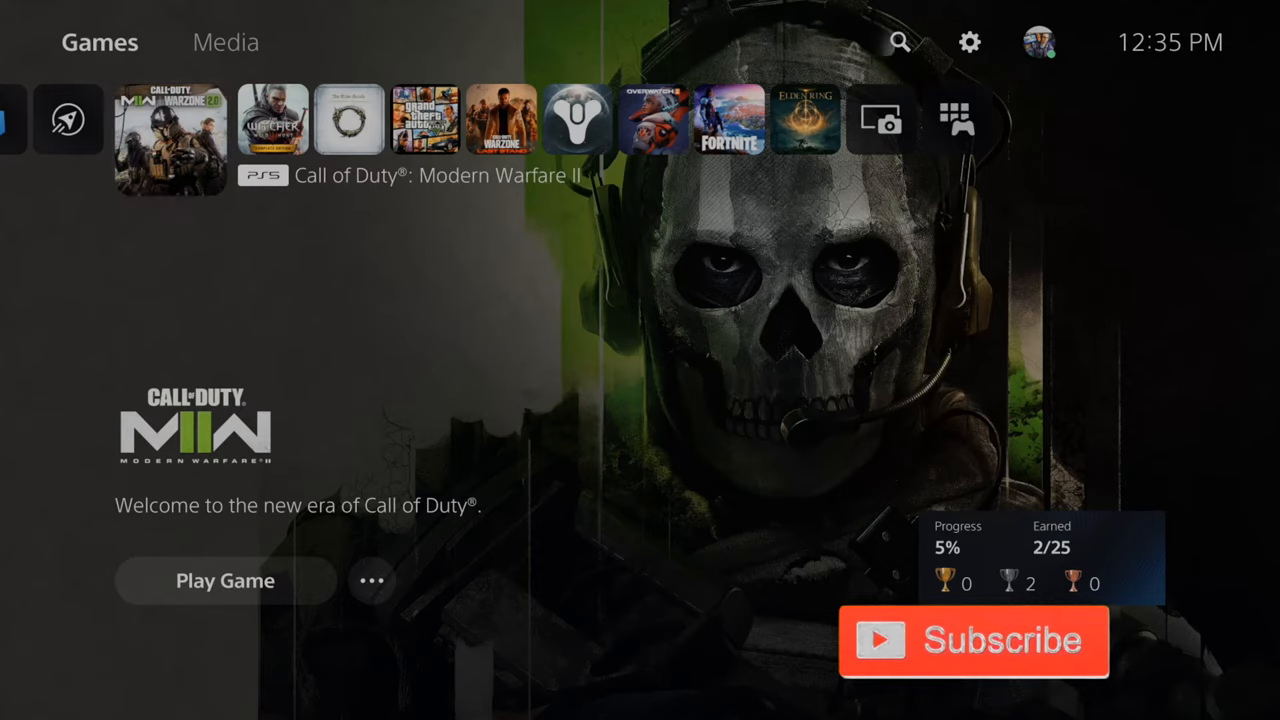
- View M.2 SSD storage details: 1.01 TB size, 295.1 GB free, 704.1 GB games
click(968, 42)
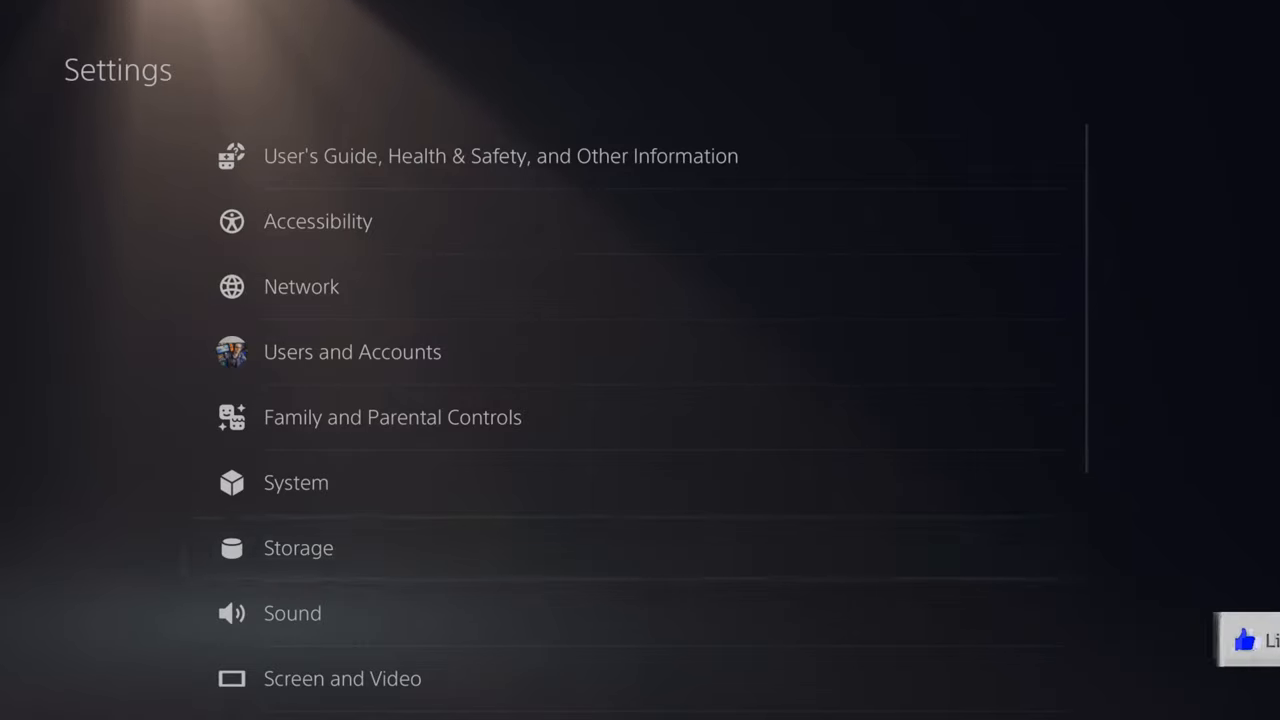
click(298, 548)
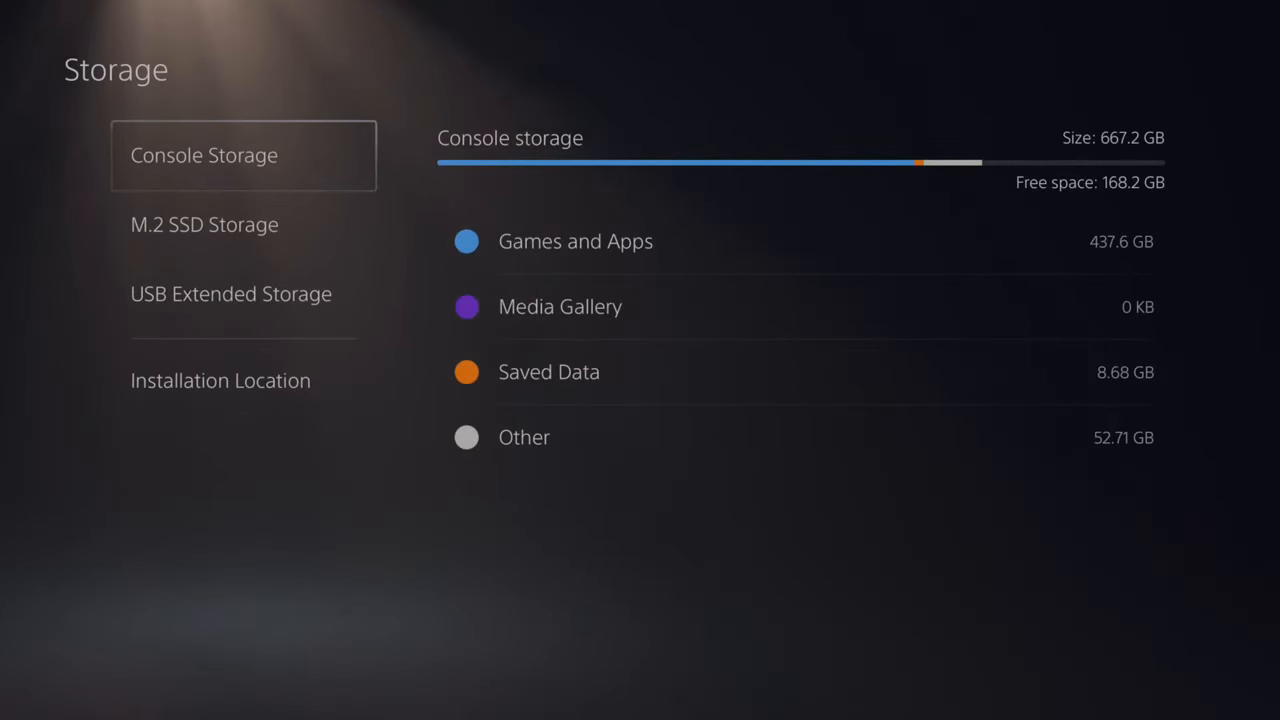
click(204, 224)
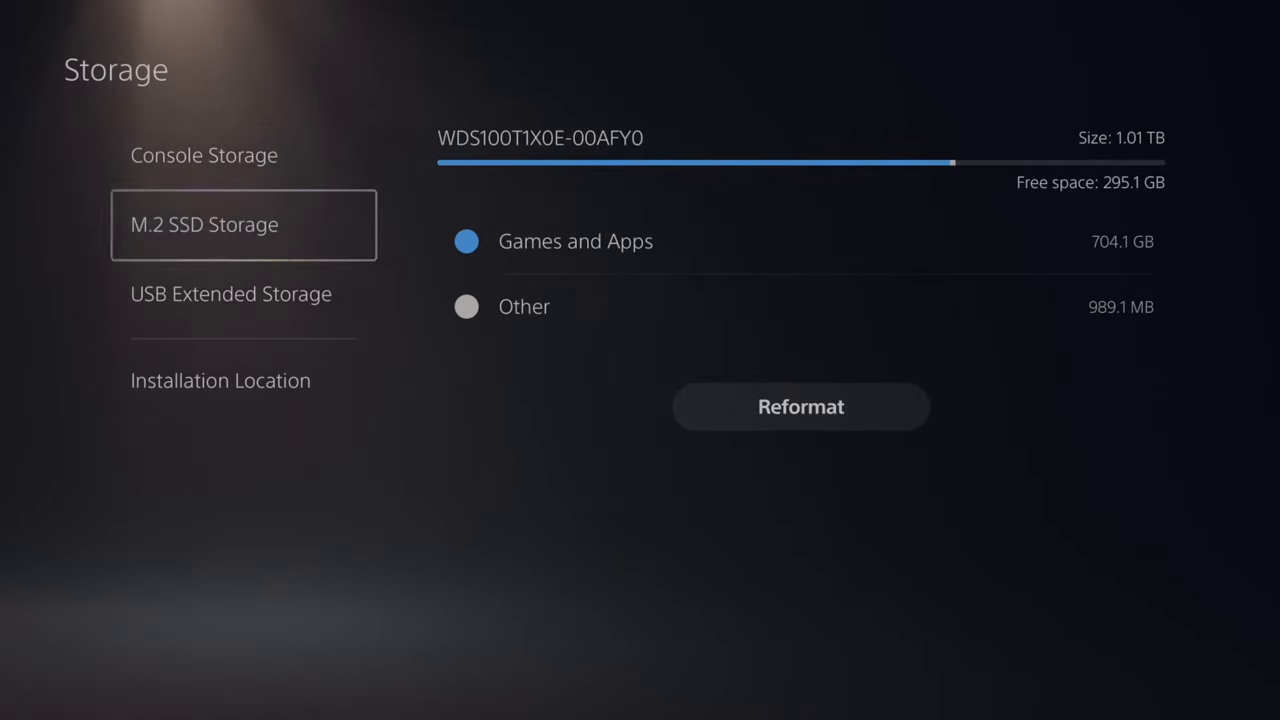
- List console storage games and apps to reach the Select Items to Move option
click(204, 155)
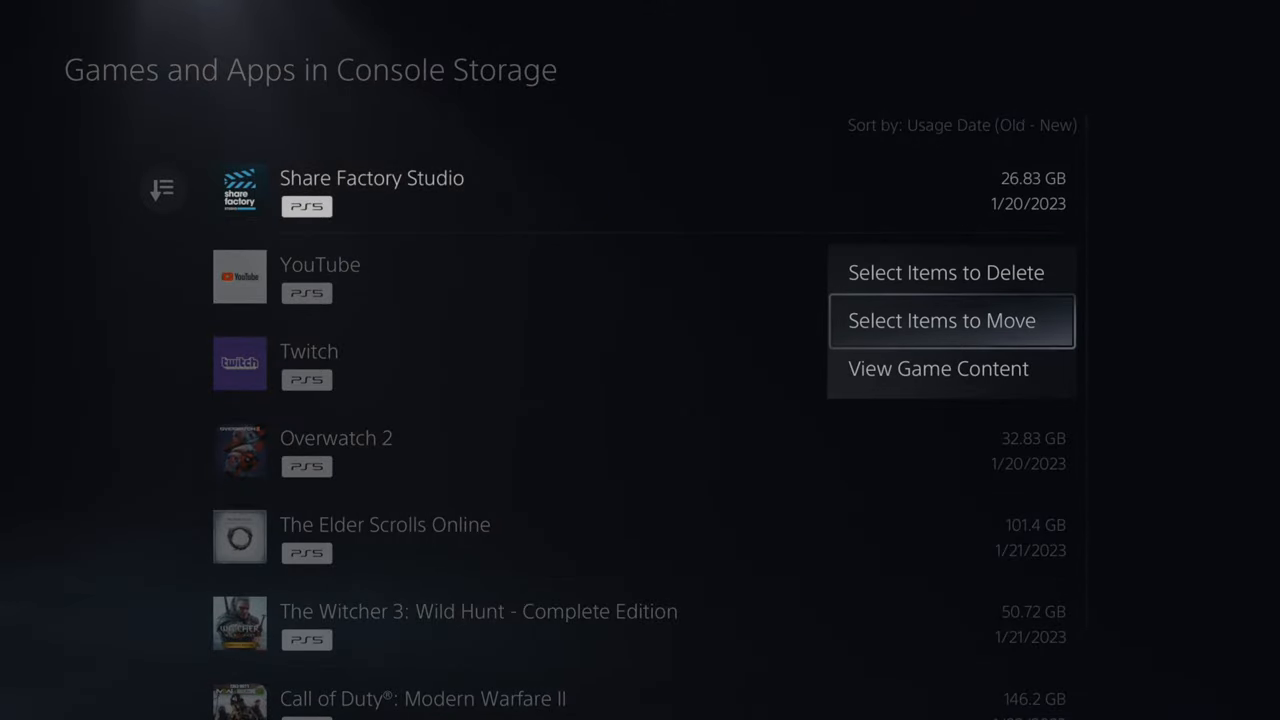
- Tick Share Factory Studio (26.83 GB) for moving and bring up the M.2 SSD move confirmation
click(941, 320)
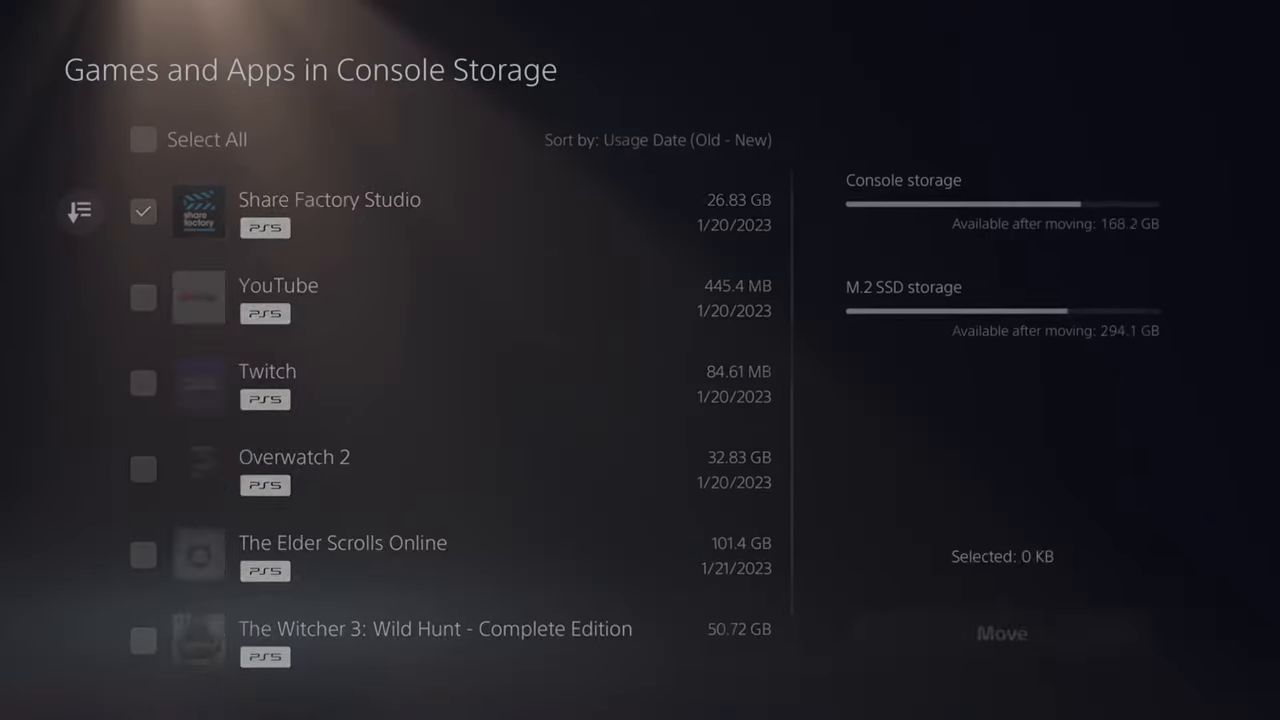
click(142, 210)
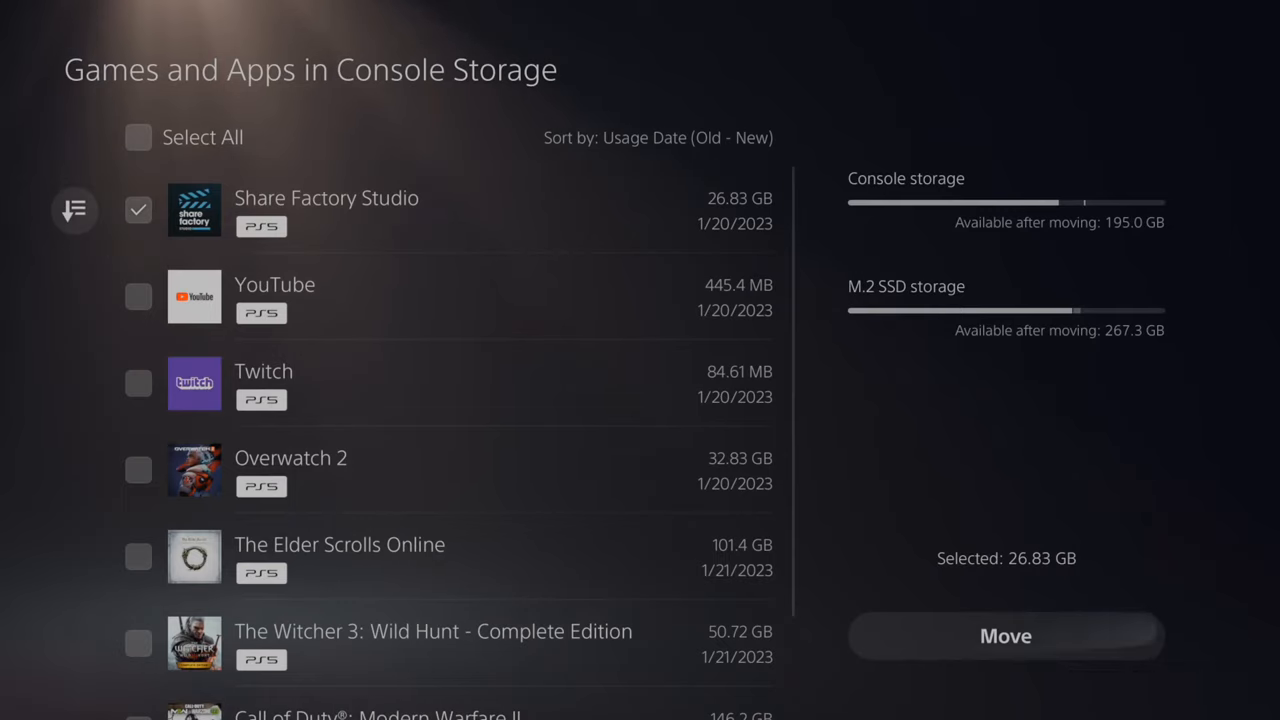
mouse_move(1005, 636)
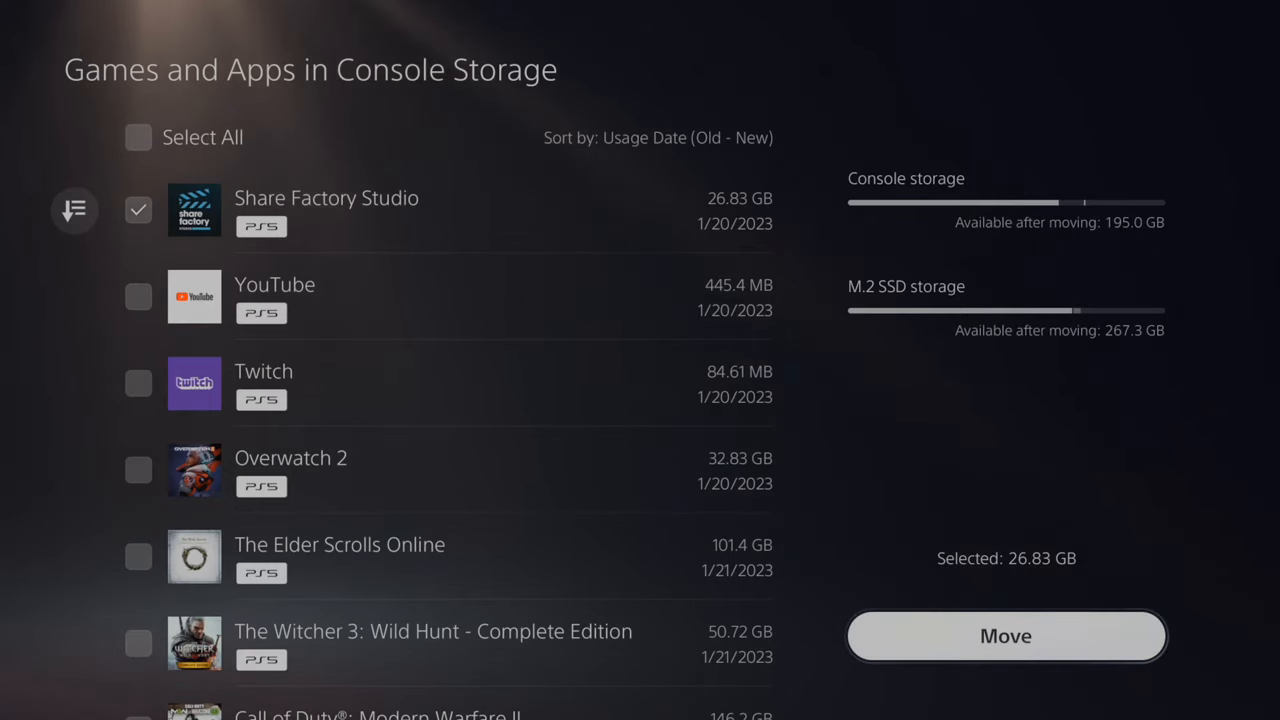
click(1005, 636)
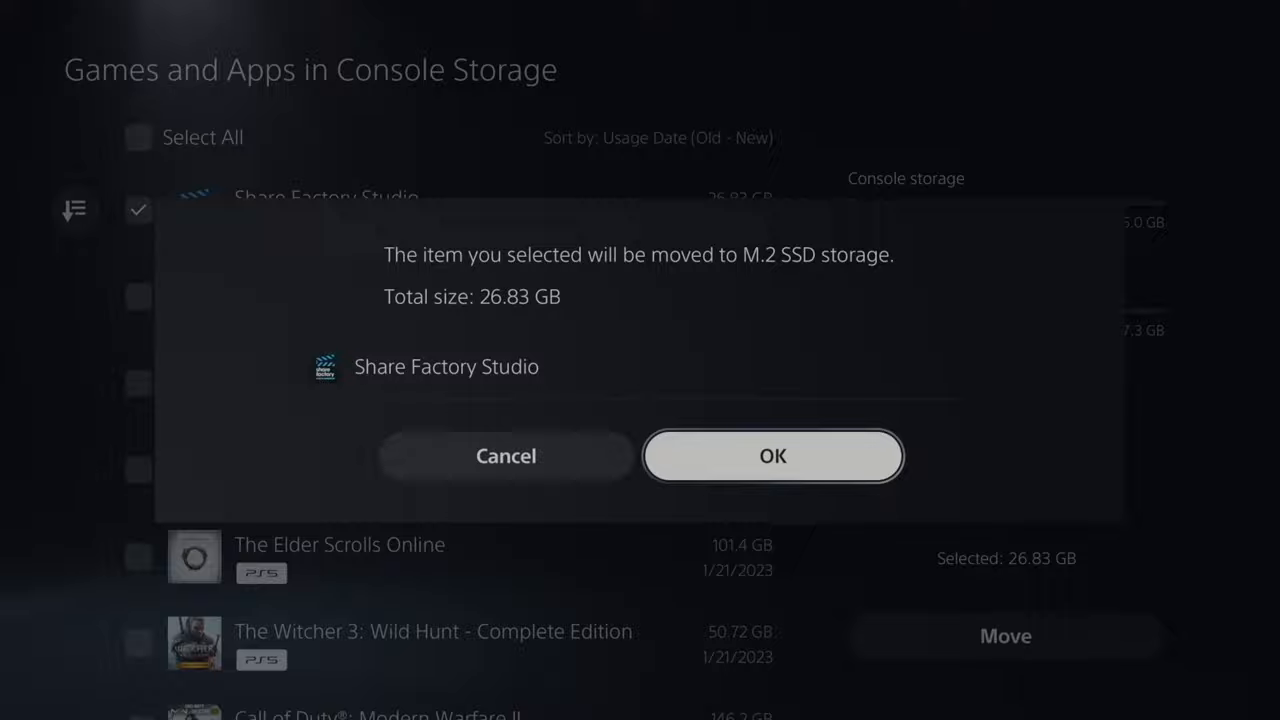
- Confirm the move so the M.2 SSD shows 707.4 GB games and 291.8 GB free
click(772, 456)
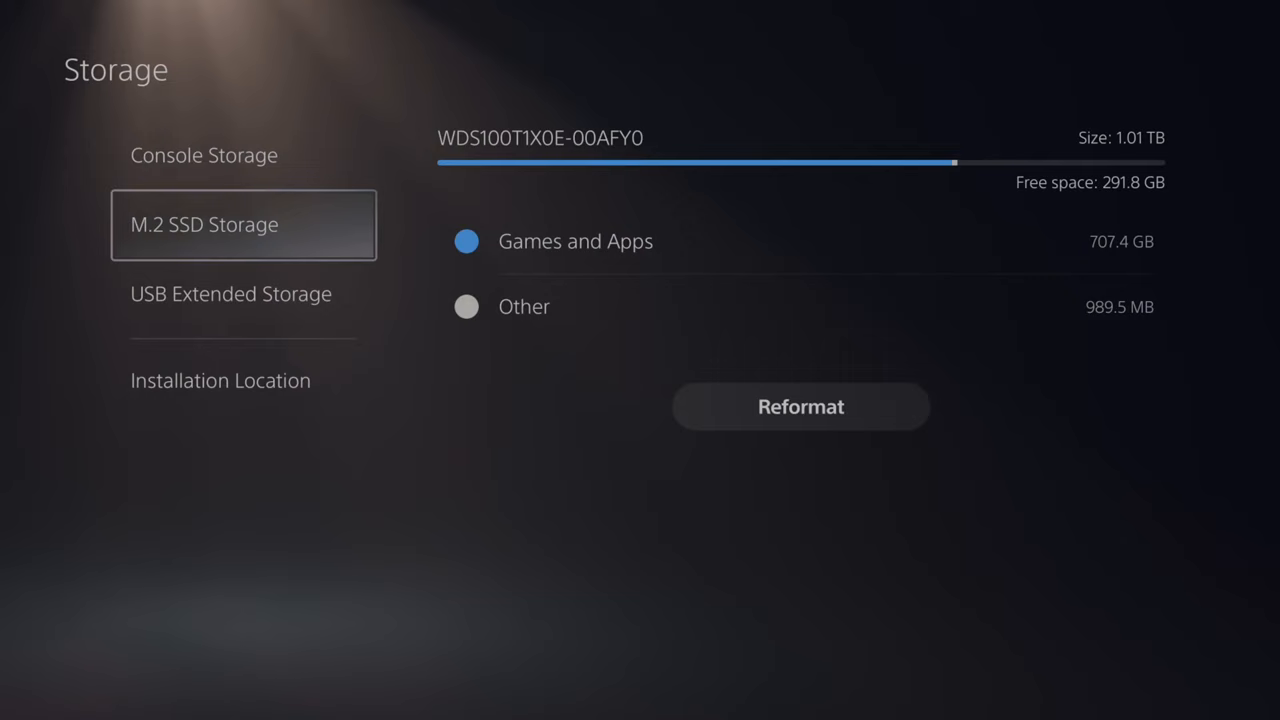
- Review the M.2 SSD's games and apps, then return to the Storage category list
click(575, 241)
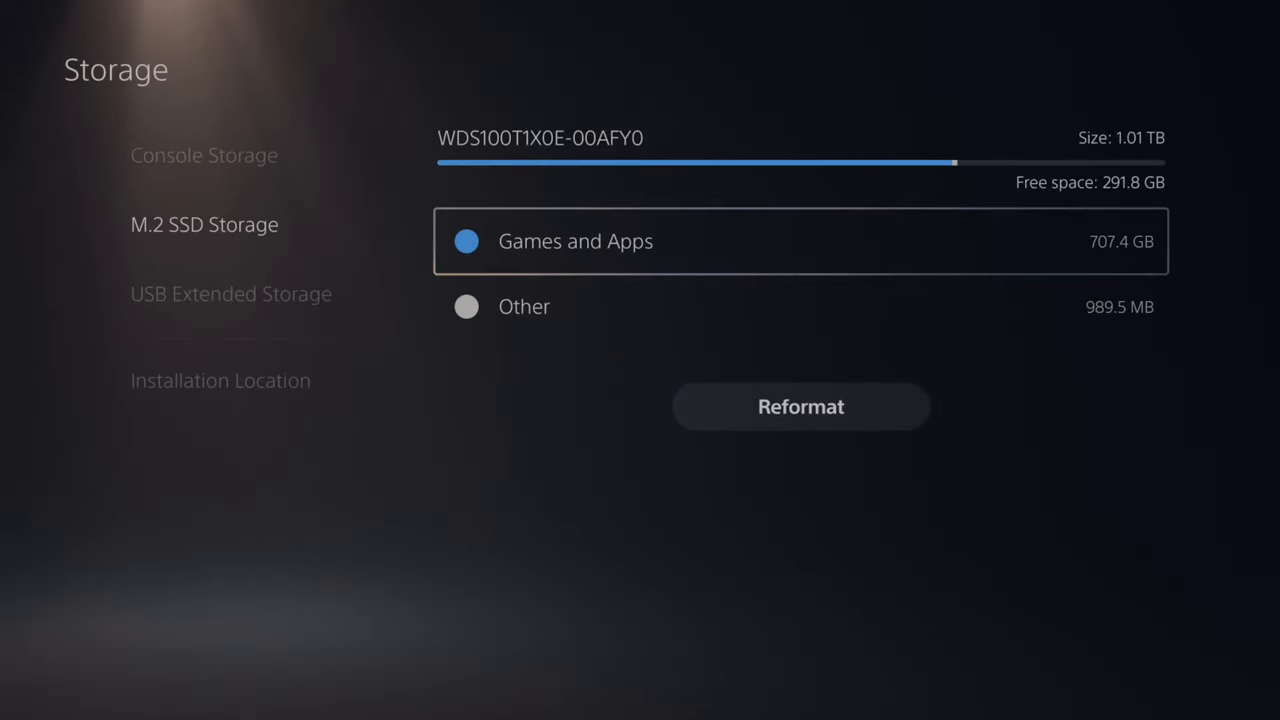
click(204, 155)
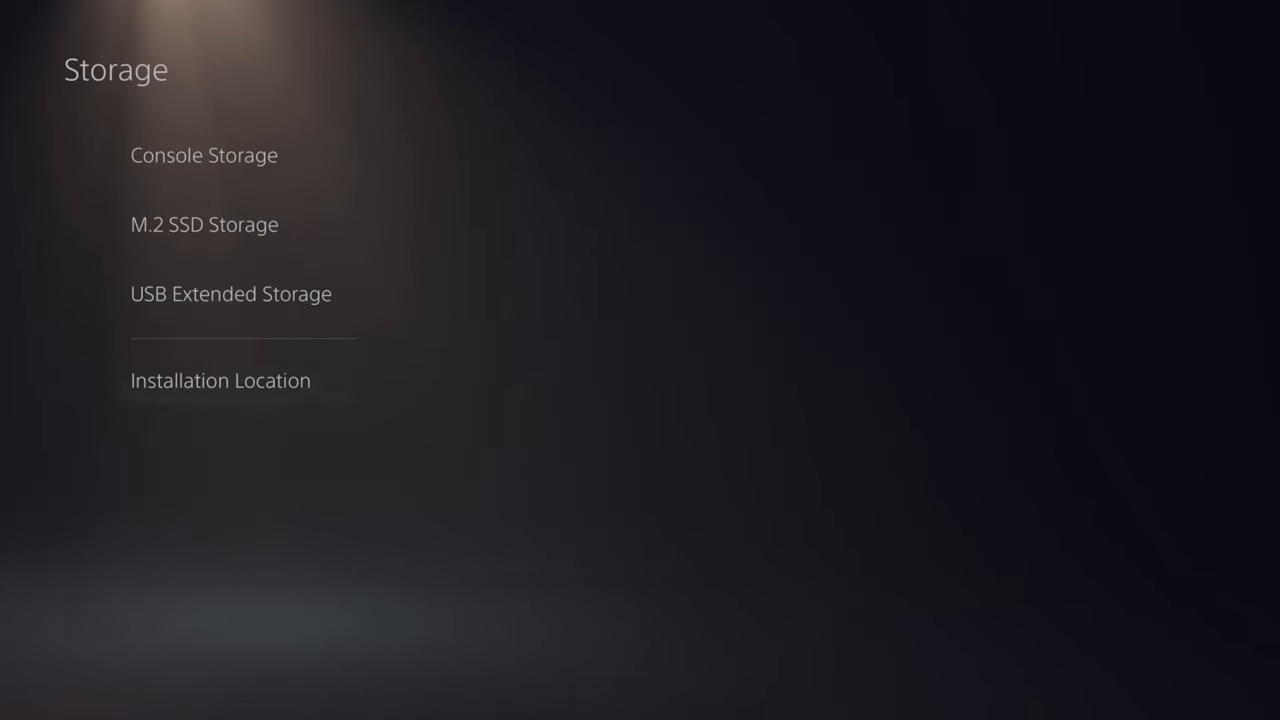
- Set PS5 and PS4 game installation location to M.2 SSD Storage and return home
click(220, 380)
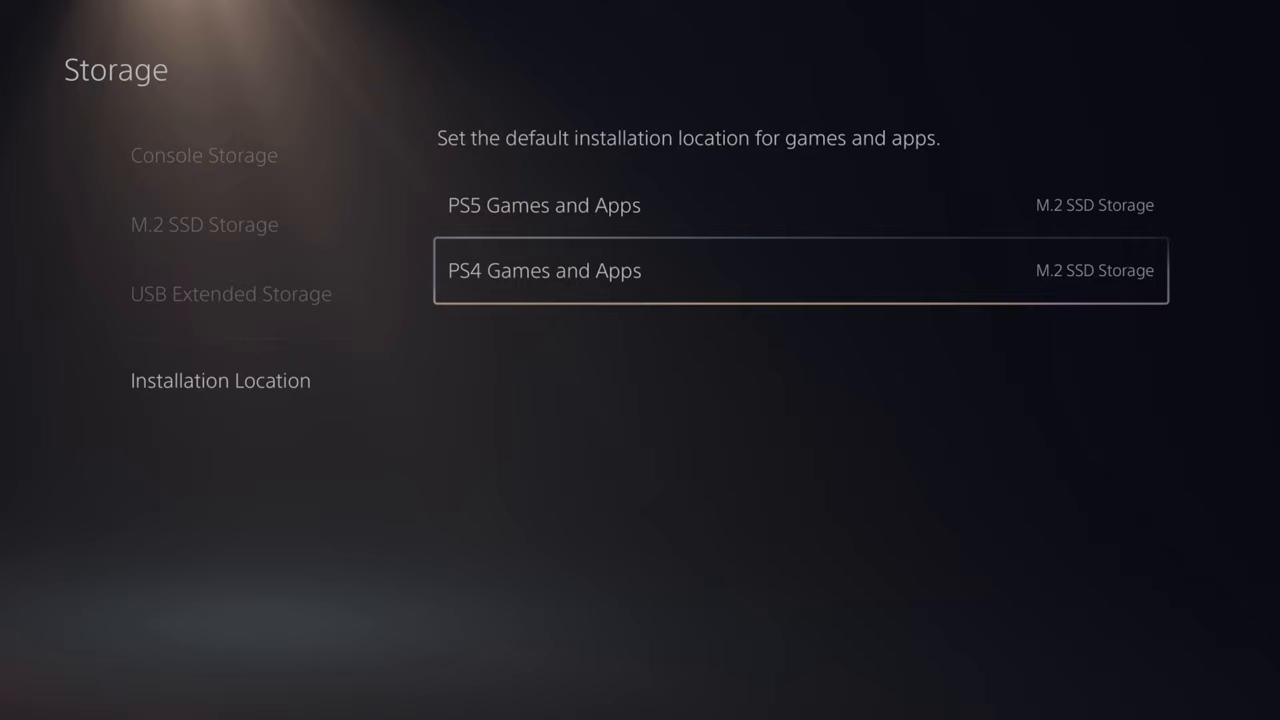
click(1094, 270)
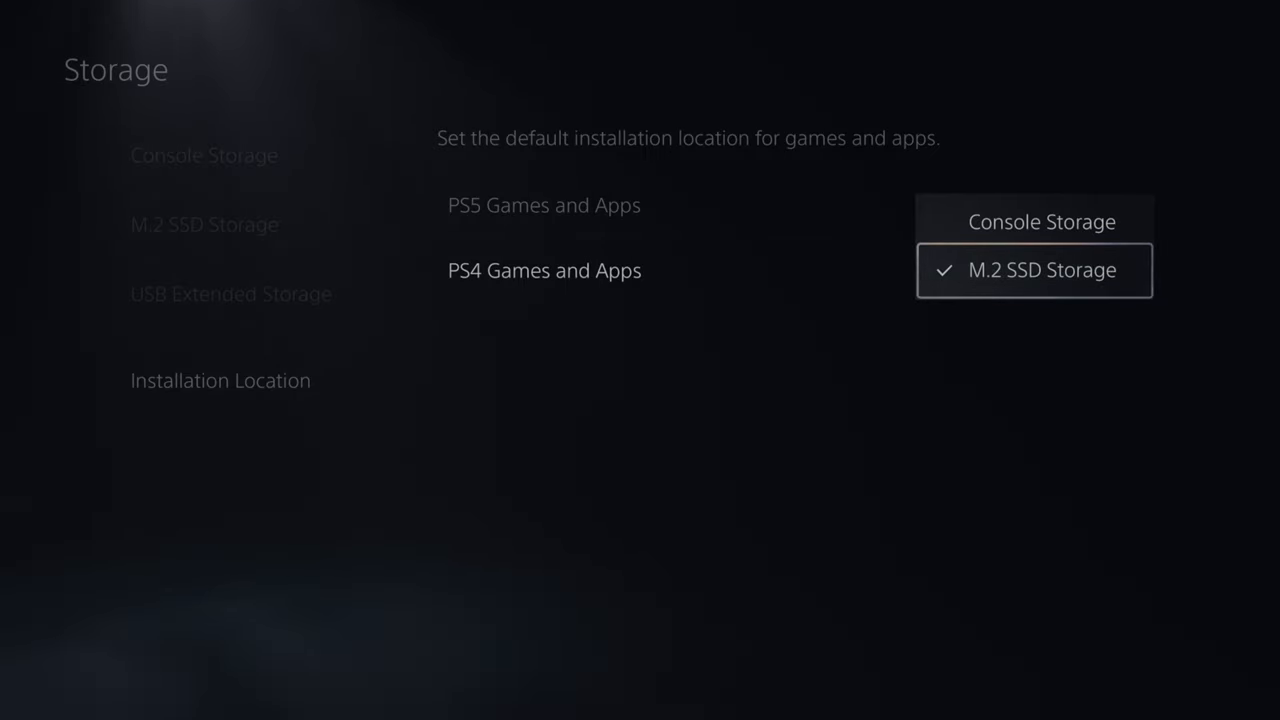
click(1041, 270)
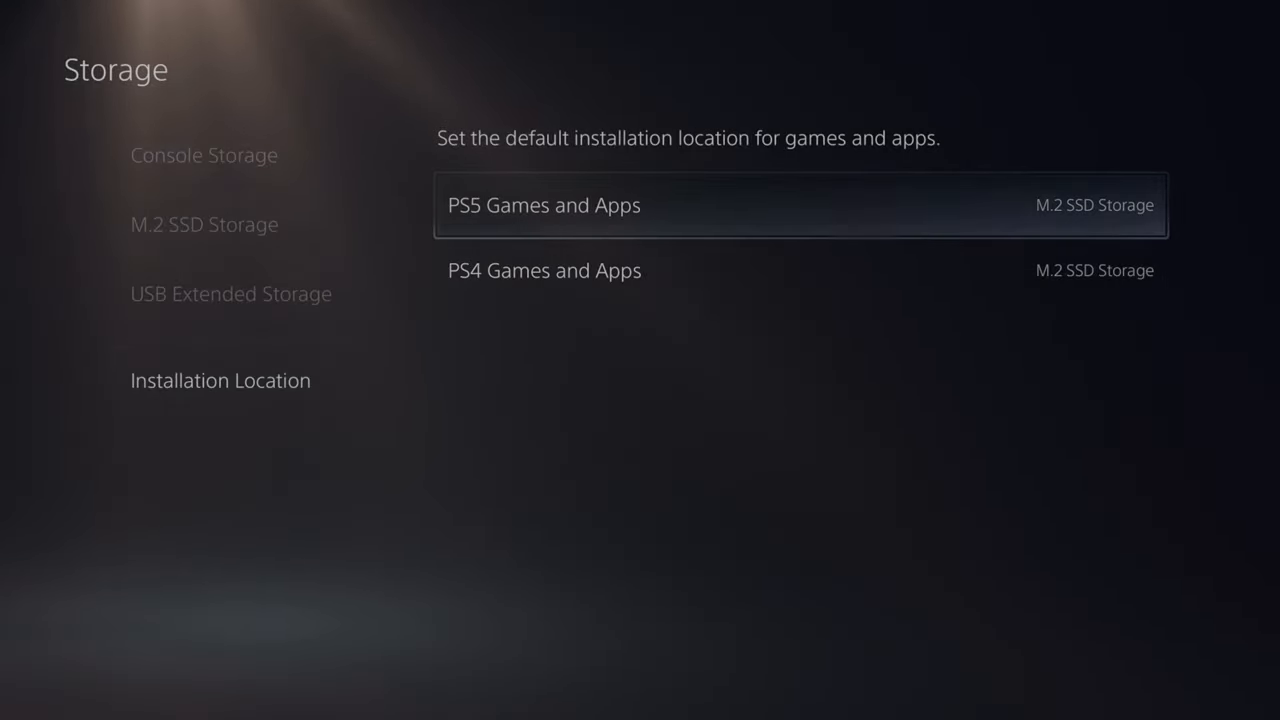
click(204, 155)
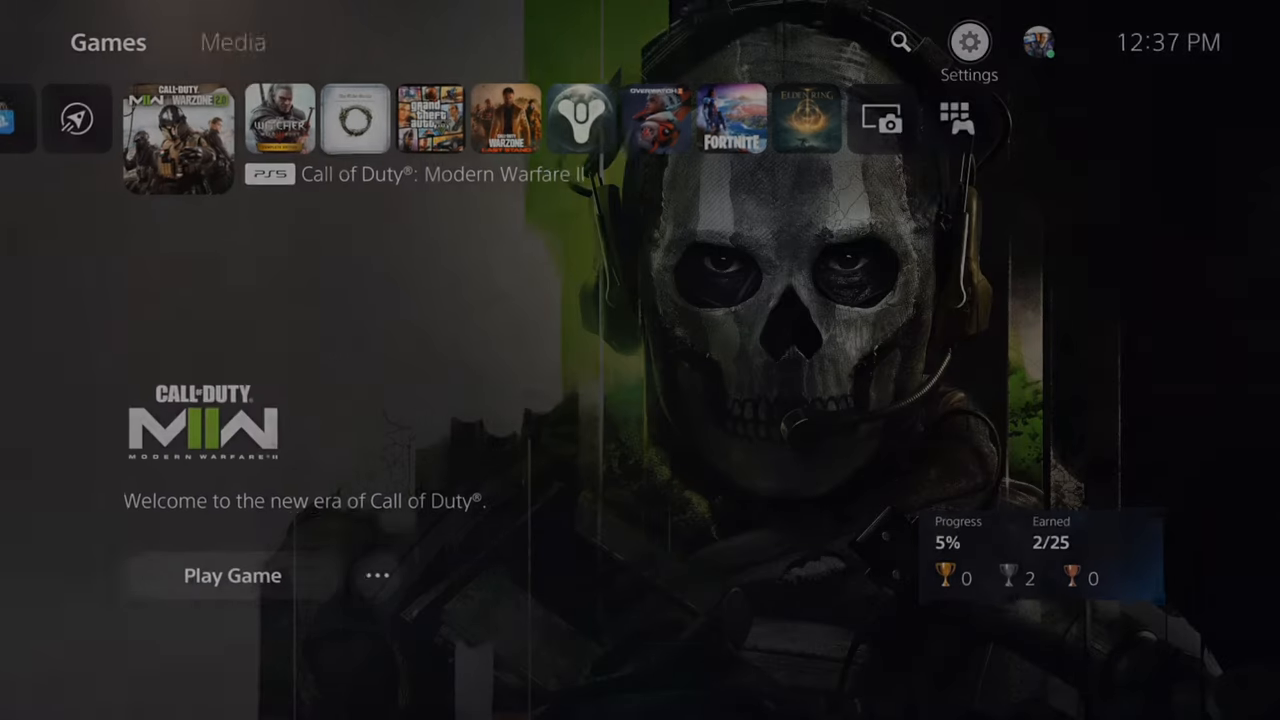
- Open the PlayStation Store and scroll through latest games to the country's top 10
scroll(left, 3)
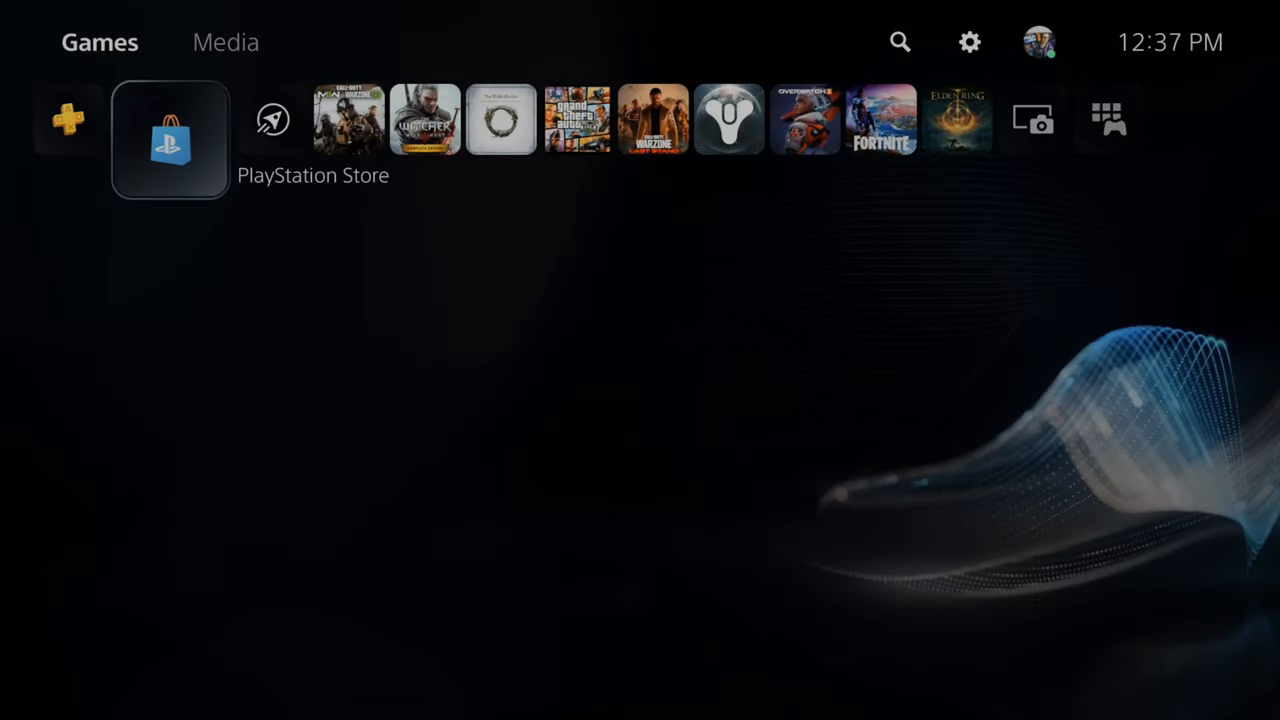
click(170, 138)
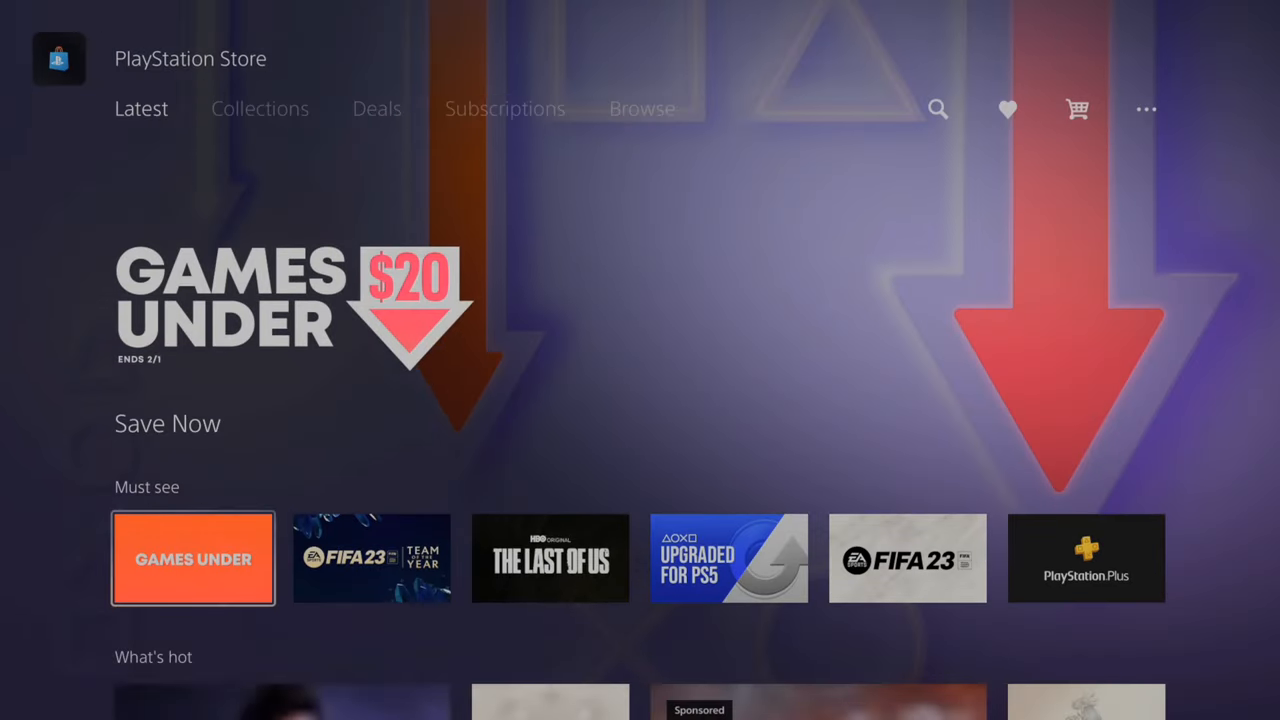
scroll(down, 3)
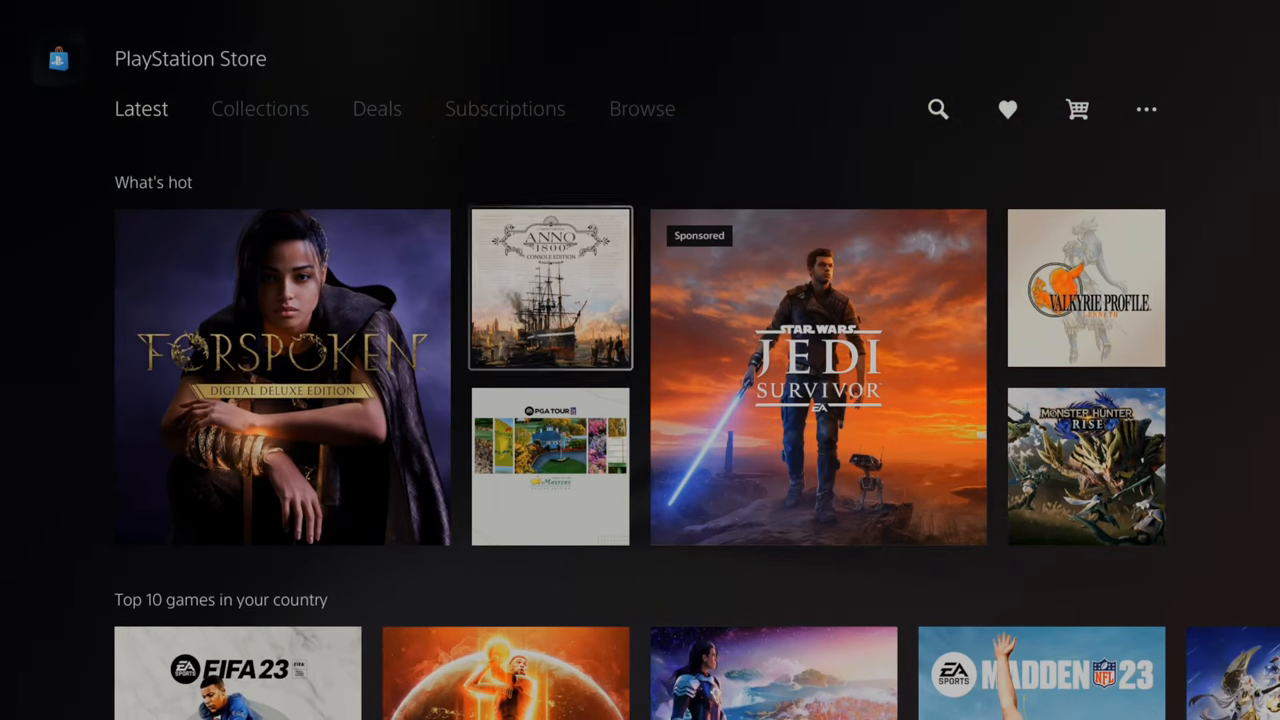
scroll(down, 3)
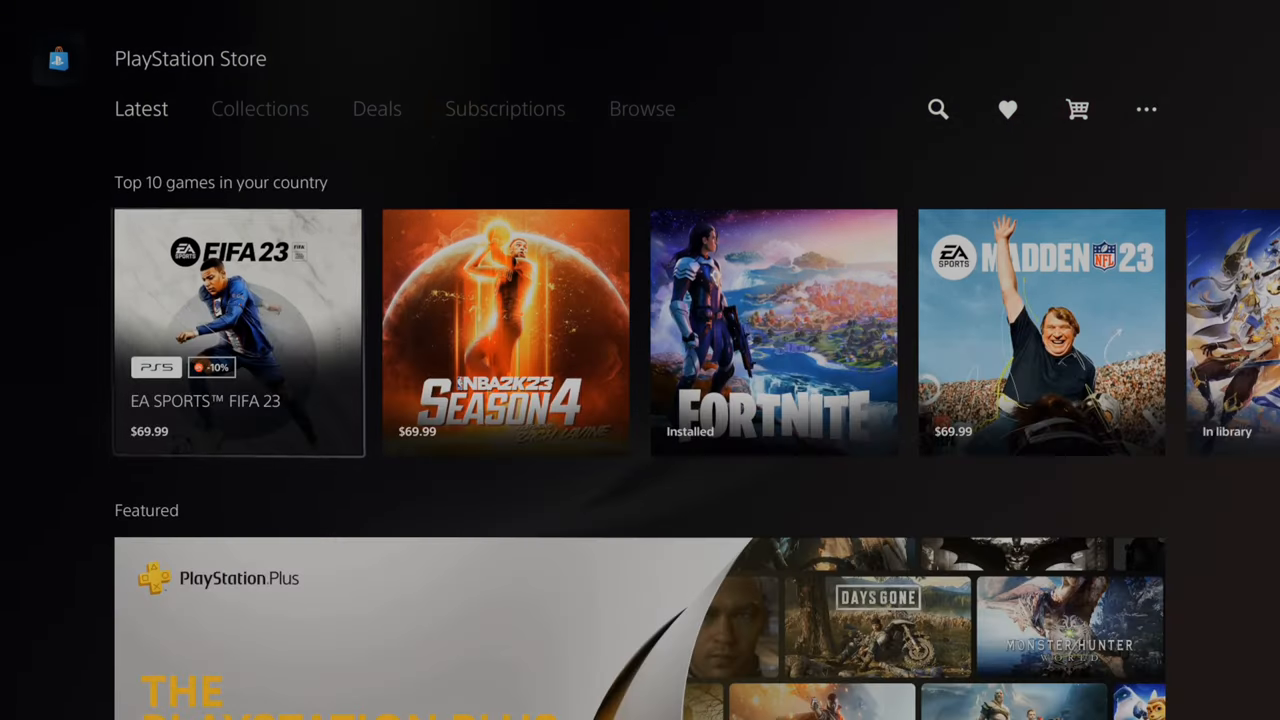